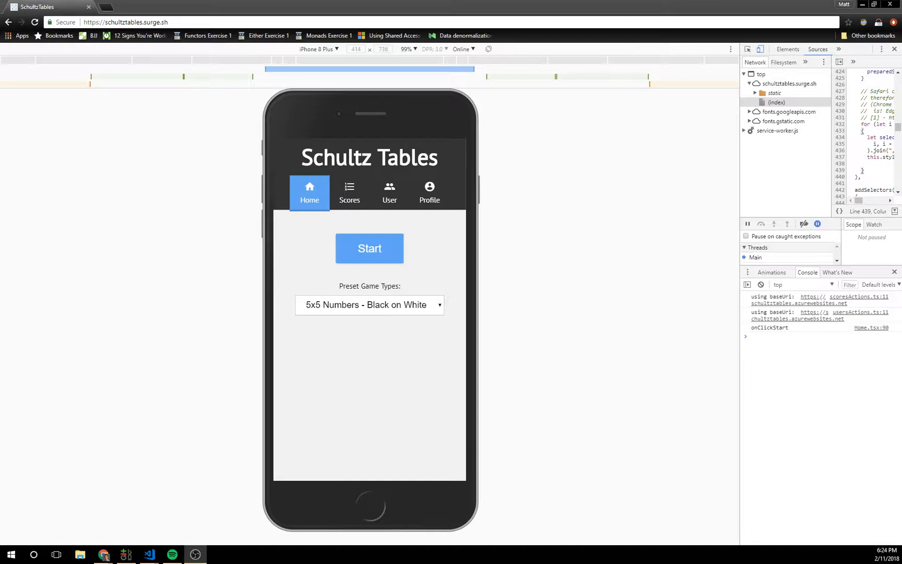
mouse_move(890, 320)
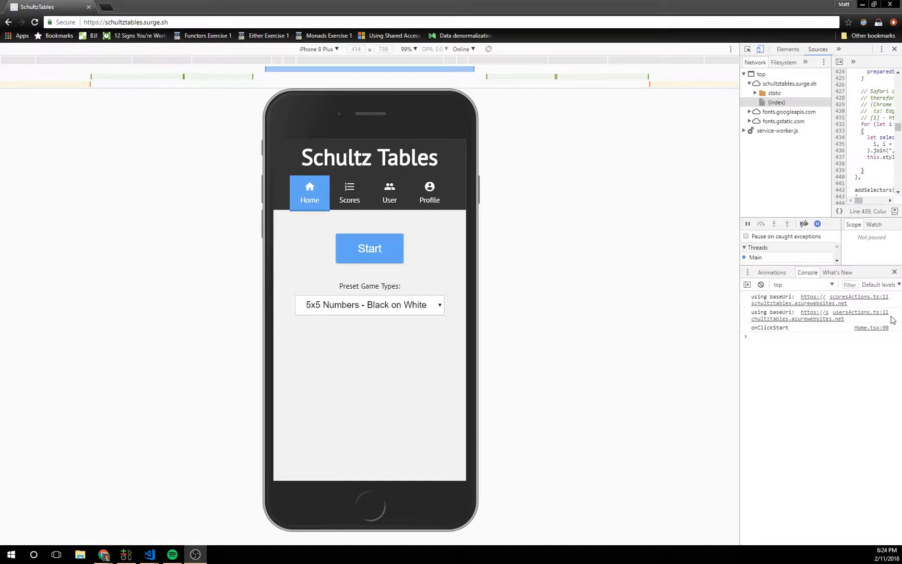
mouse_move(739, 313)
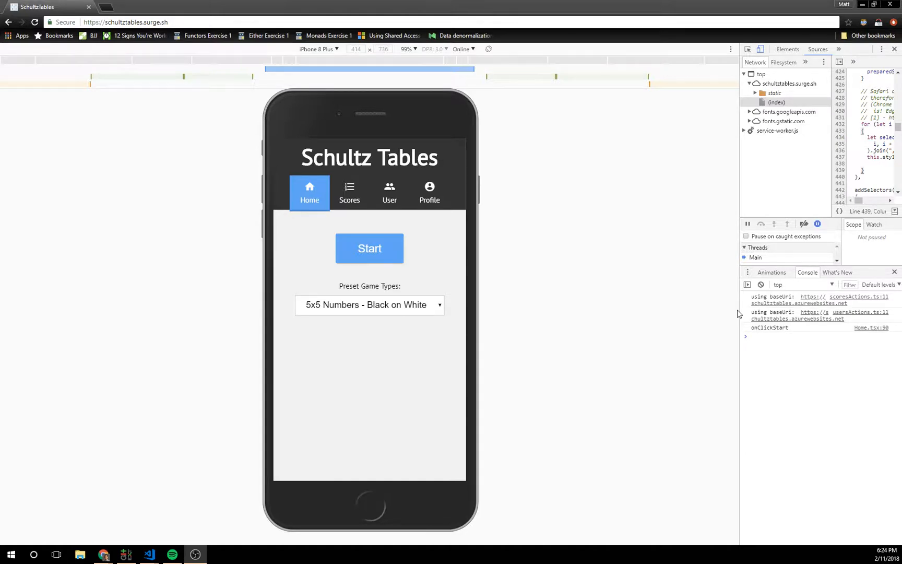
mouse_move(77, 248)
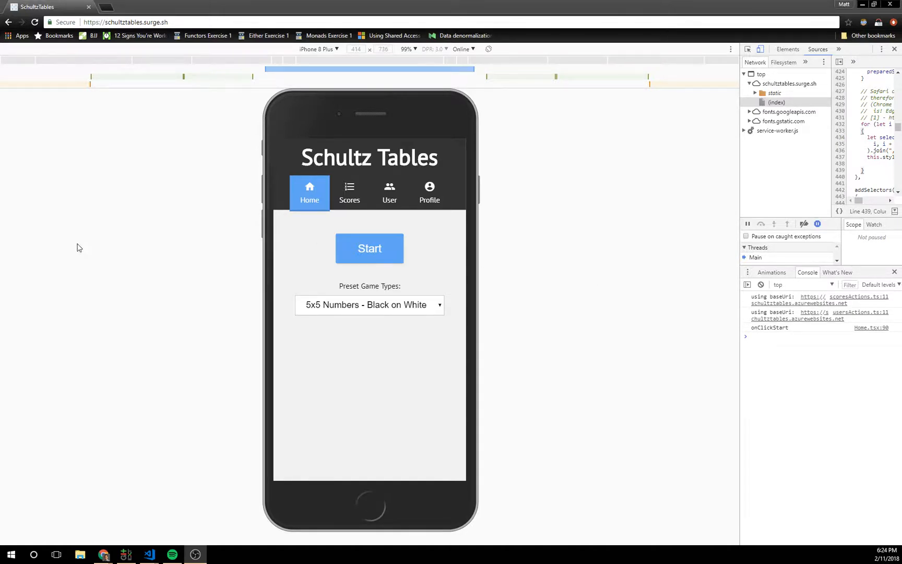
Play a '4x4 Numbers - Black on White' game to a 5.916-second finish, then close it.
left_click(369, 305)
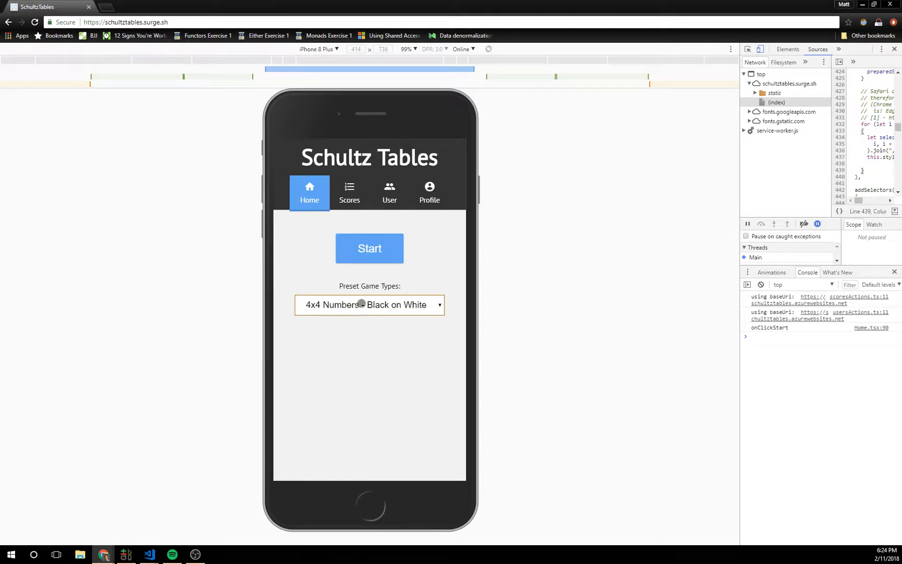
left_click(368, 248)
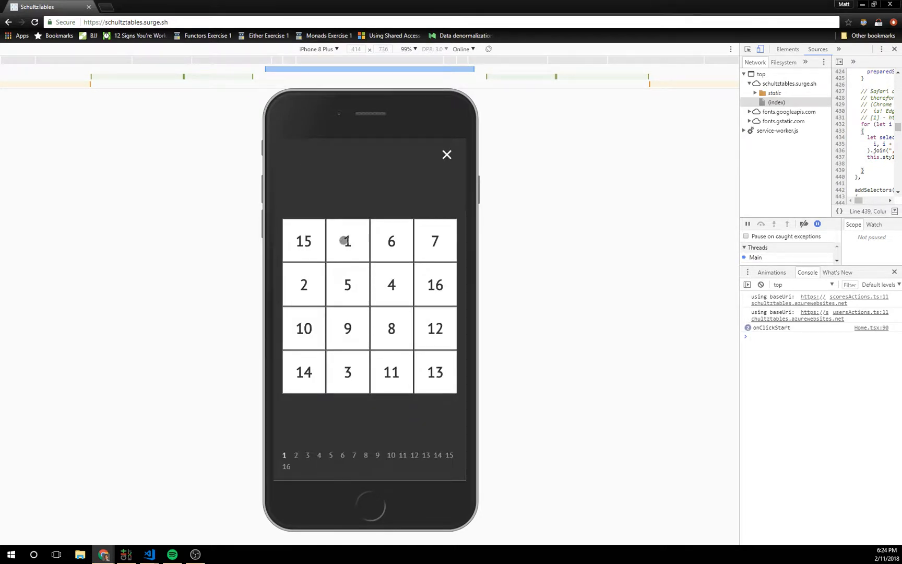
left_click(347, 241)
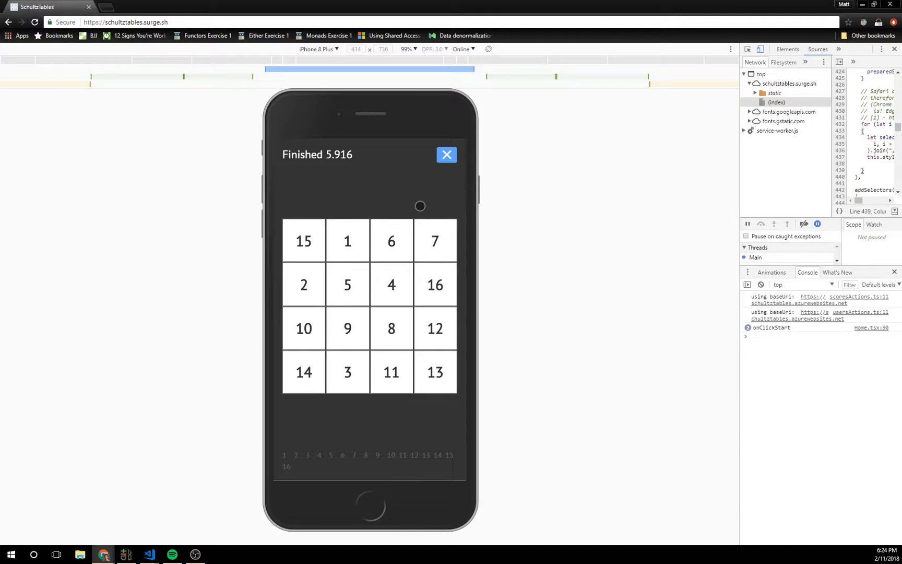
left_click(446, 155)
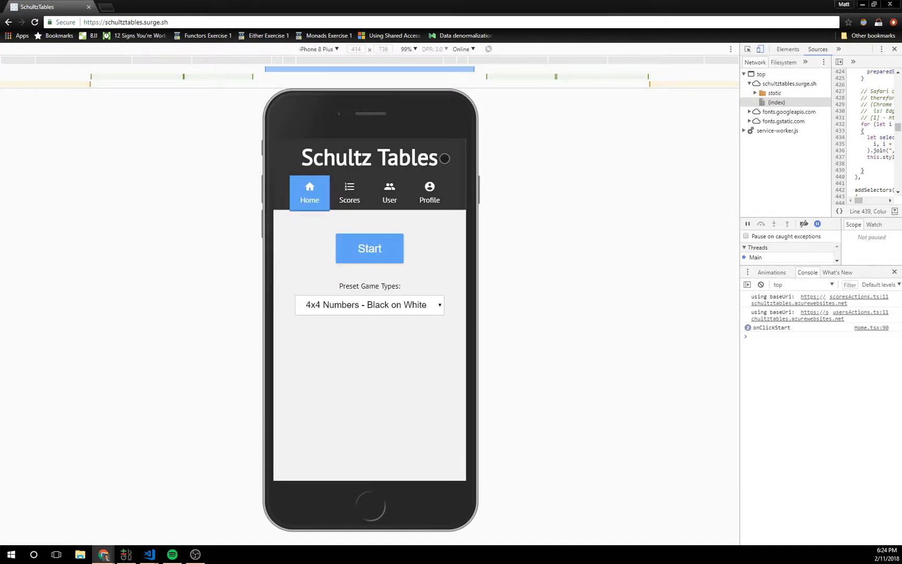
Choose the '5x5 Numbers - Black on White' preset and tap 1–25 in order.
left_click(369, 304)
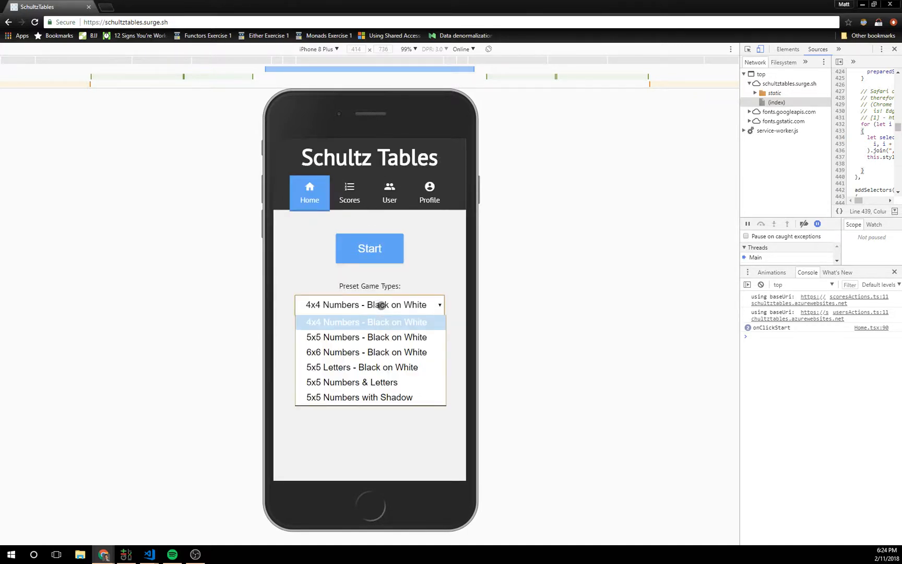
mouse_move(370, 337)
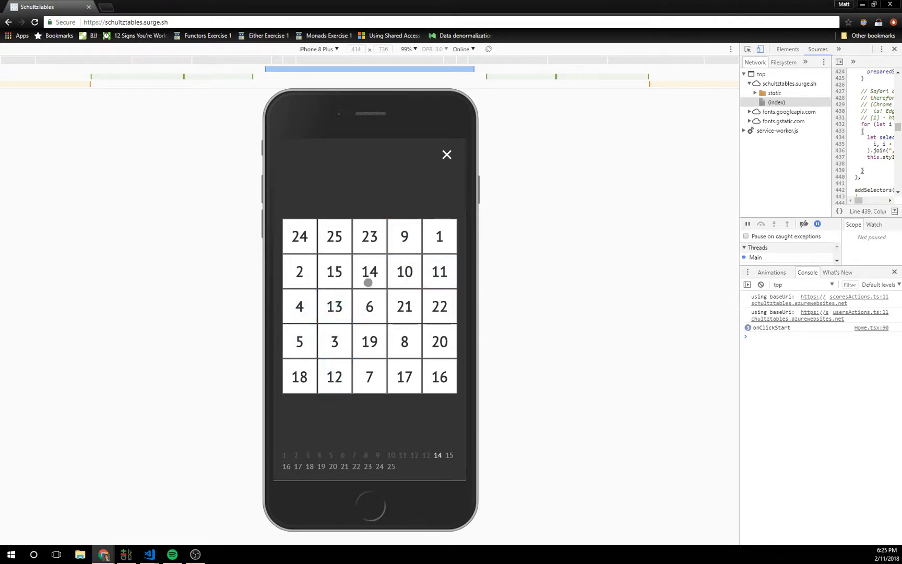
left_click(439, 377)
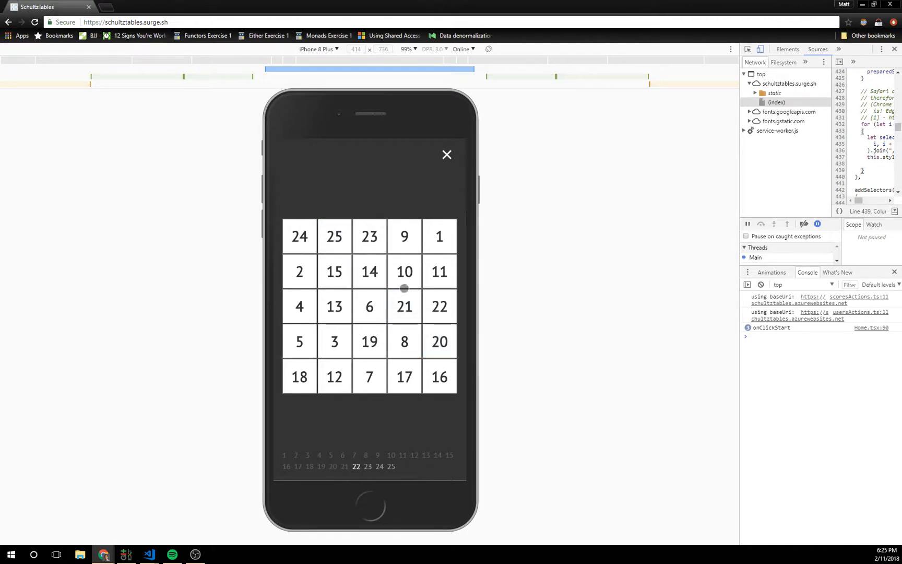
left_click(370, 237)
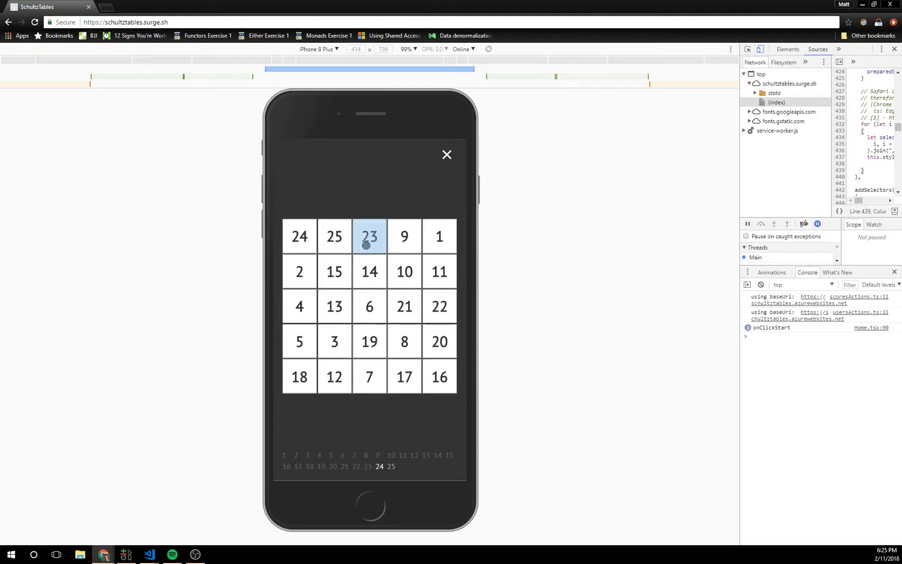
left_click(369, 237)
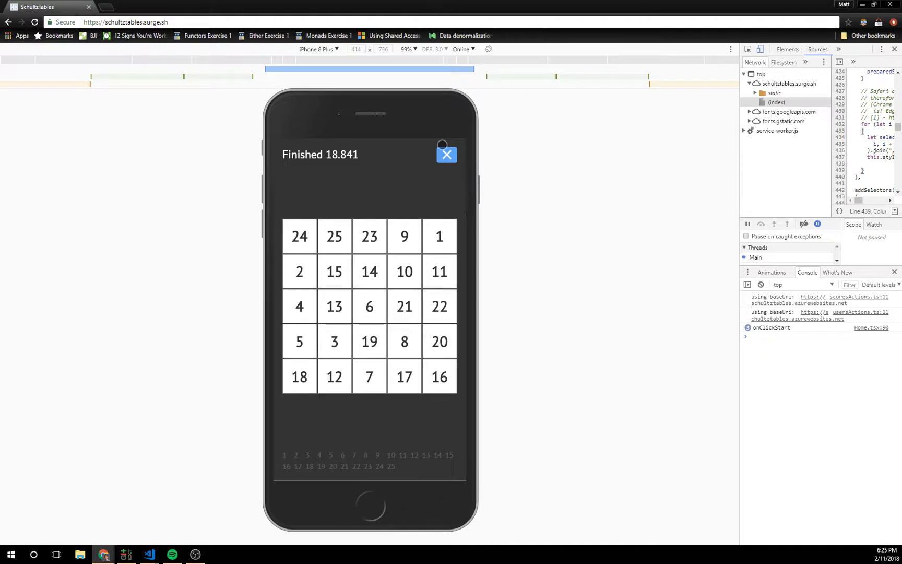
mouse_move(430, 141)
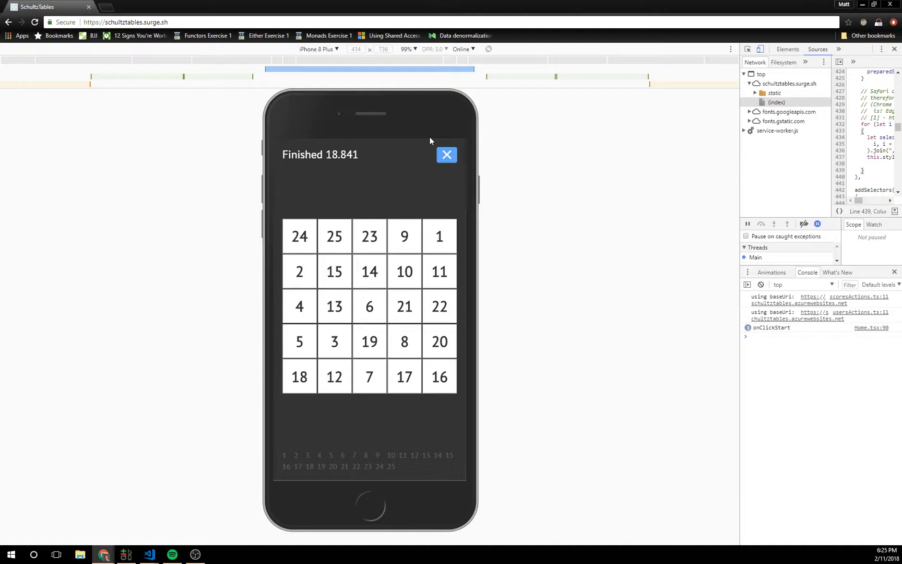
mouse_move(435, 151)
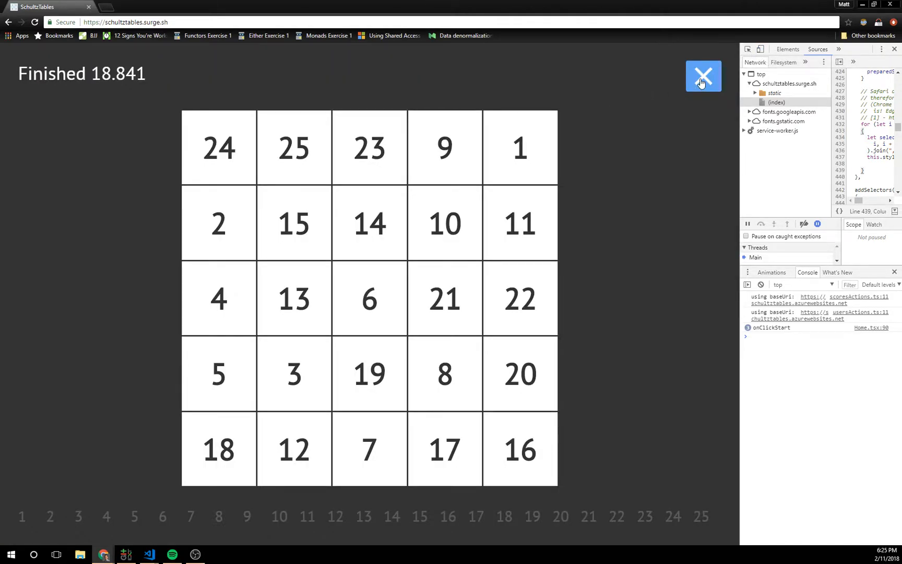
mouse_move(706, 85)
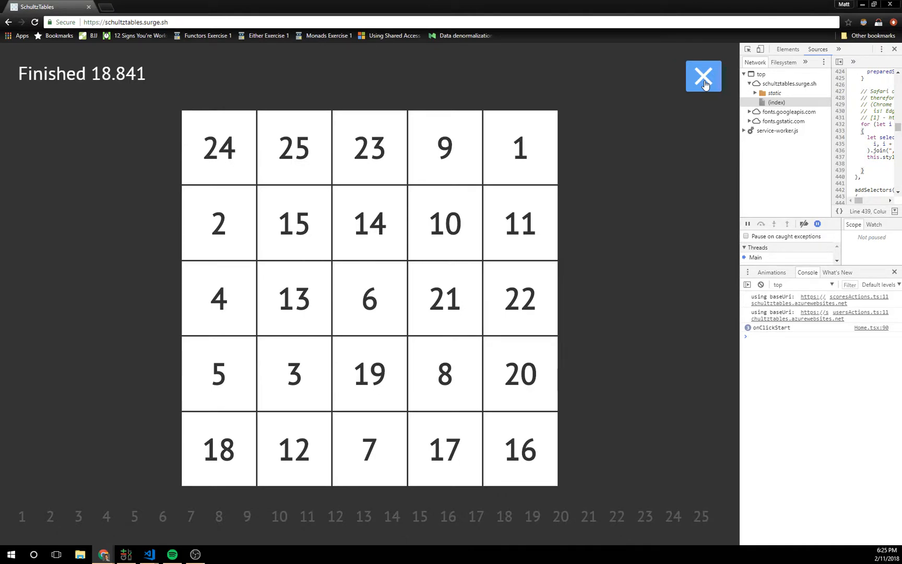
Close the finished 5x5 game and start a 6x6 grid, finding numbers 1–9.
left_click(702, 77)
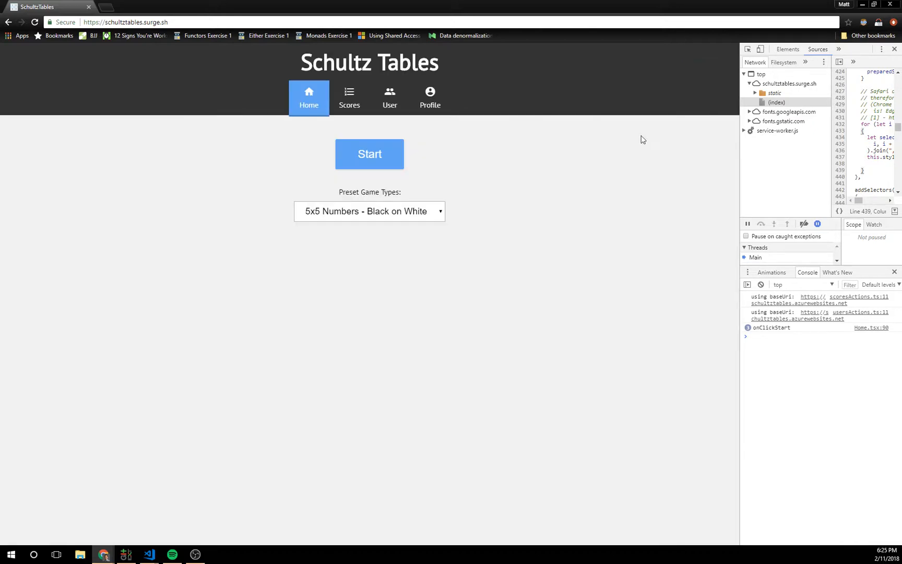
left_click(368, 210)
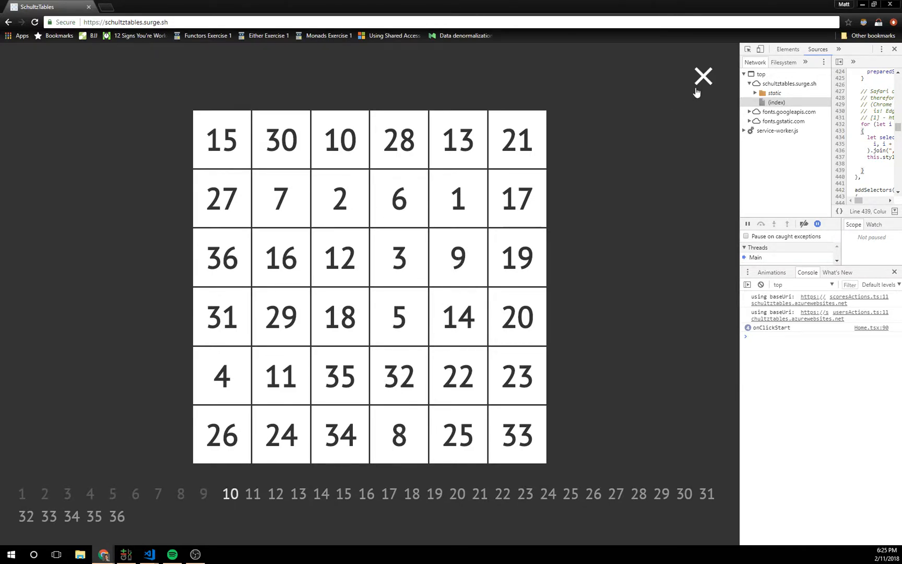
Quit the 6x6 game and switch the Scores list to '5 - 5', led by 18.841.
left_click(703, 75)
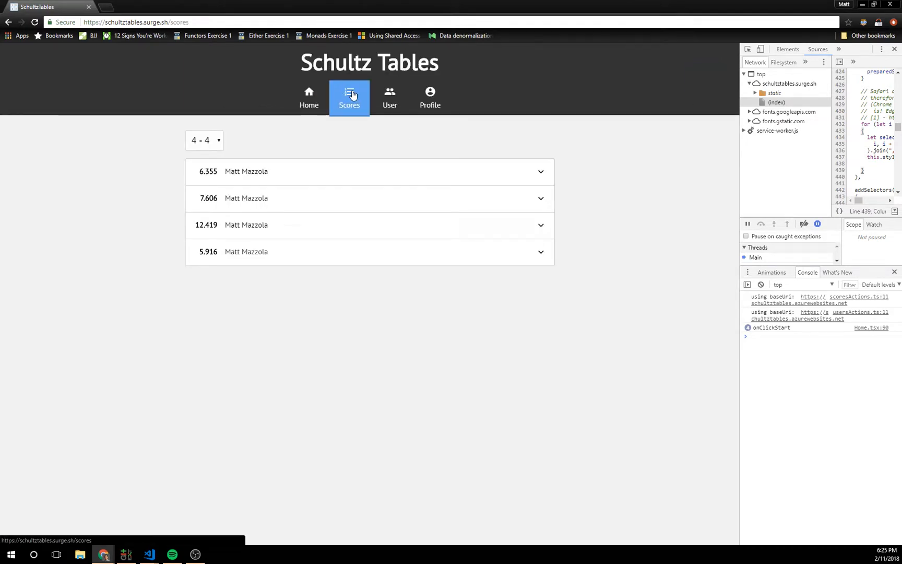
left_click(204, 140)
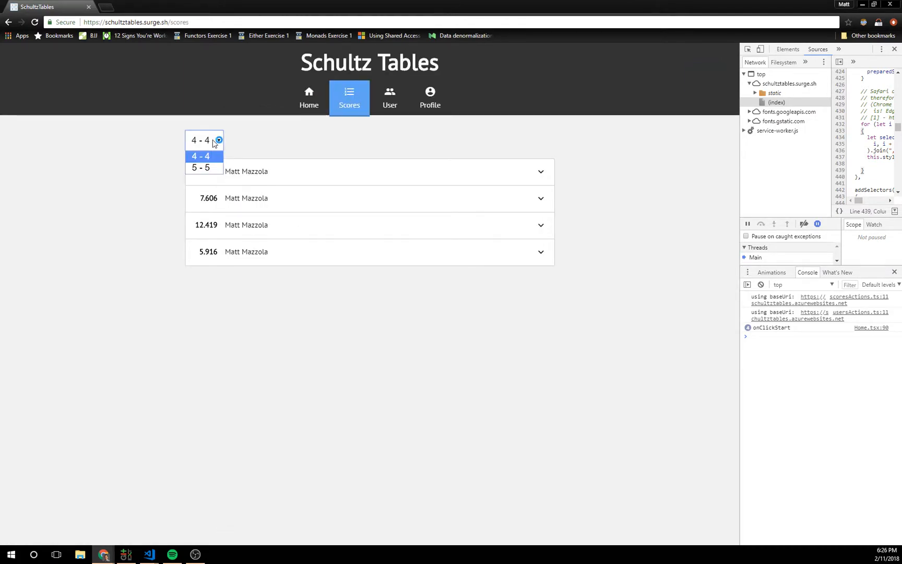
left_click(200, 168)
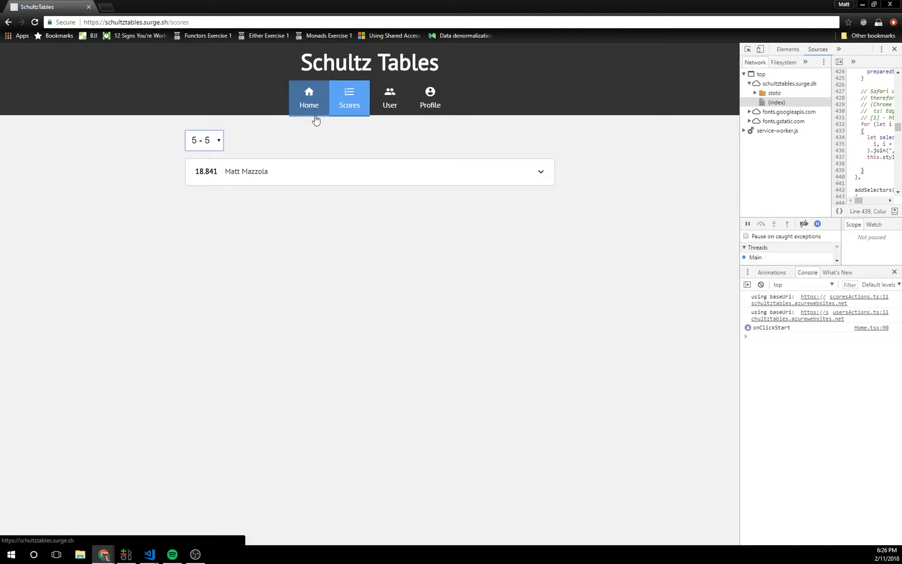
left_click(204, 139)
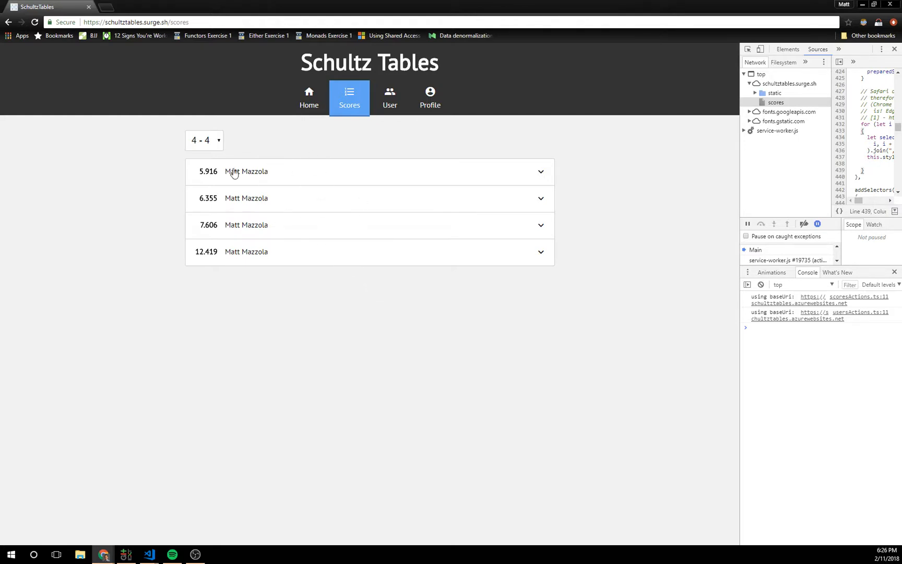
left_click(204, 140)
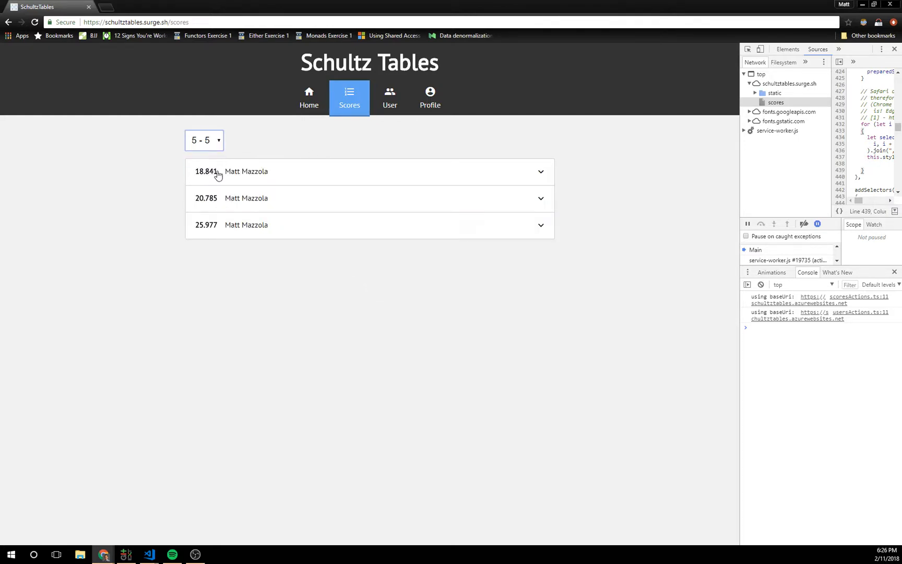
mouse_move(291, 201)
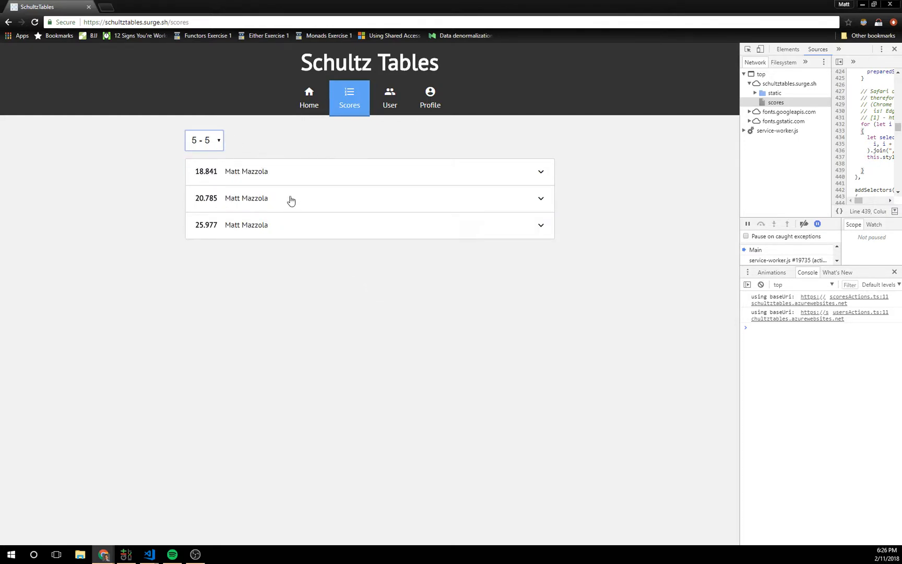
Expand the 20.785 and 25.977 score rows to see their number splits and timeline charts.
left_click(247, 198)
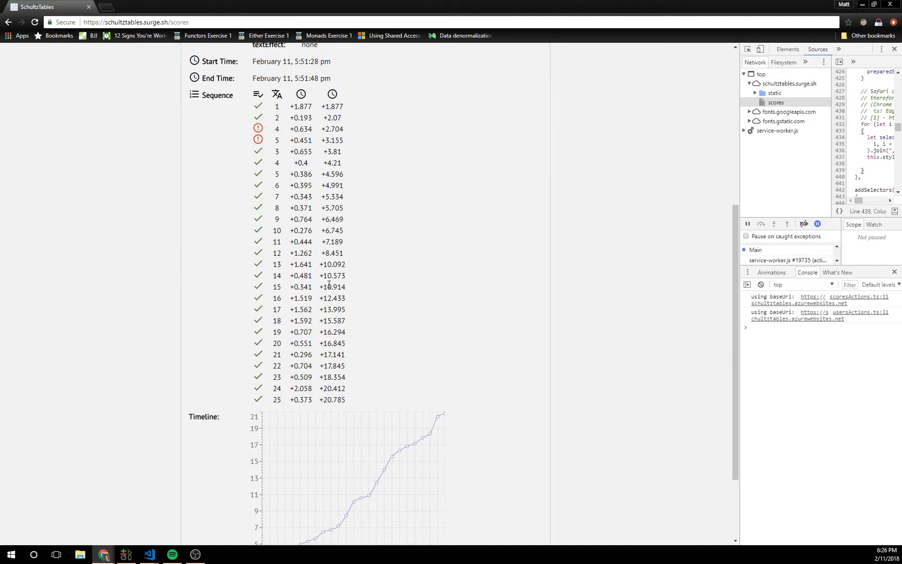
scroll("down", 3)
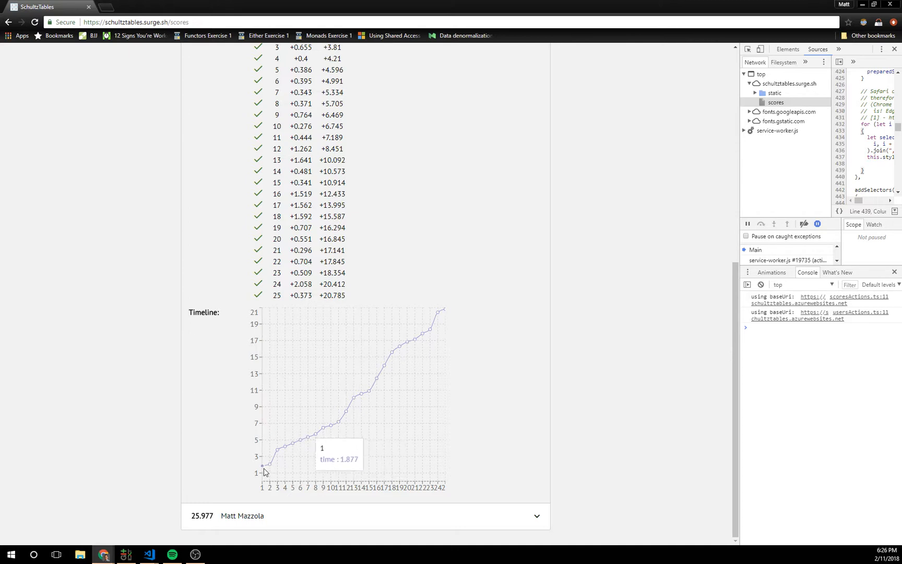
mouse_move(332, 424)
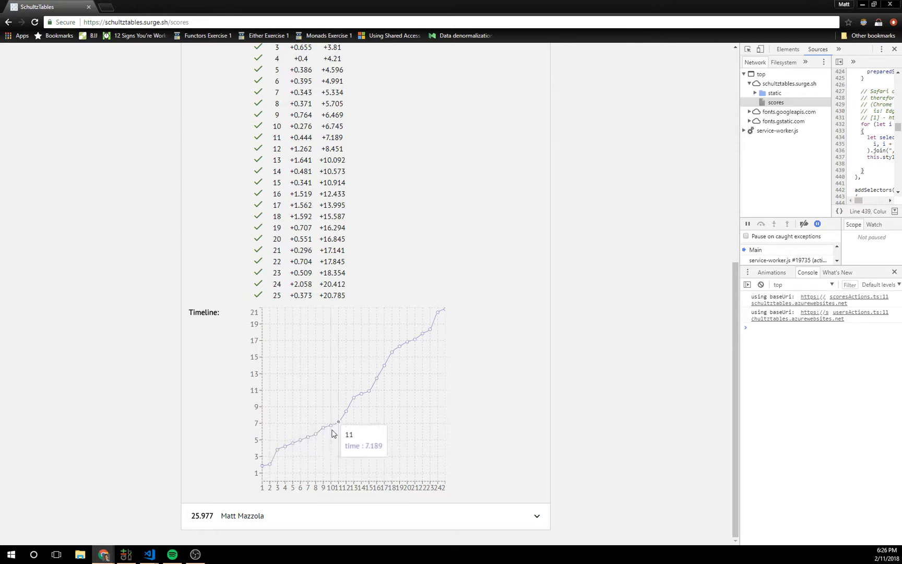
mouse_move(341, 425)
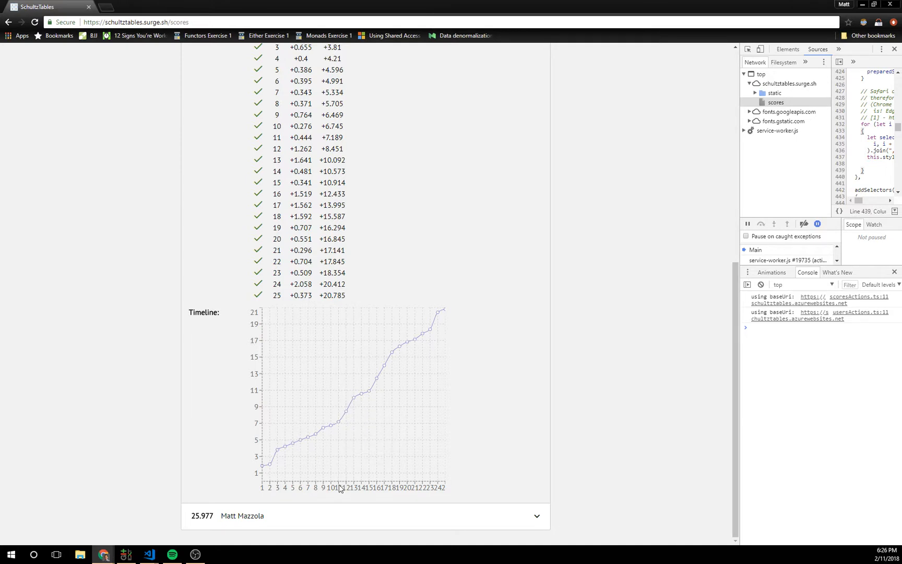
mouse_move(347, 411)
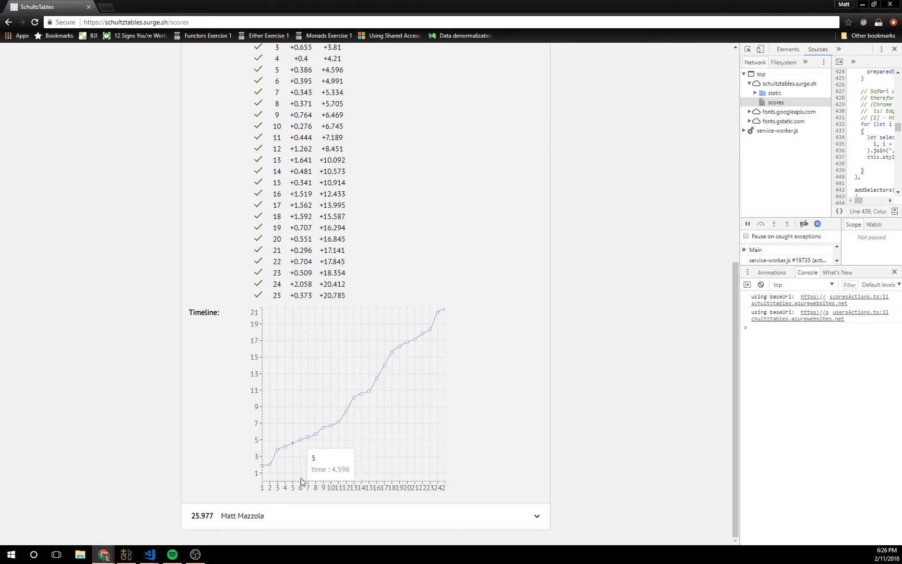
mouse_move(303, 440)
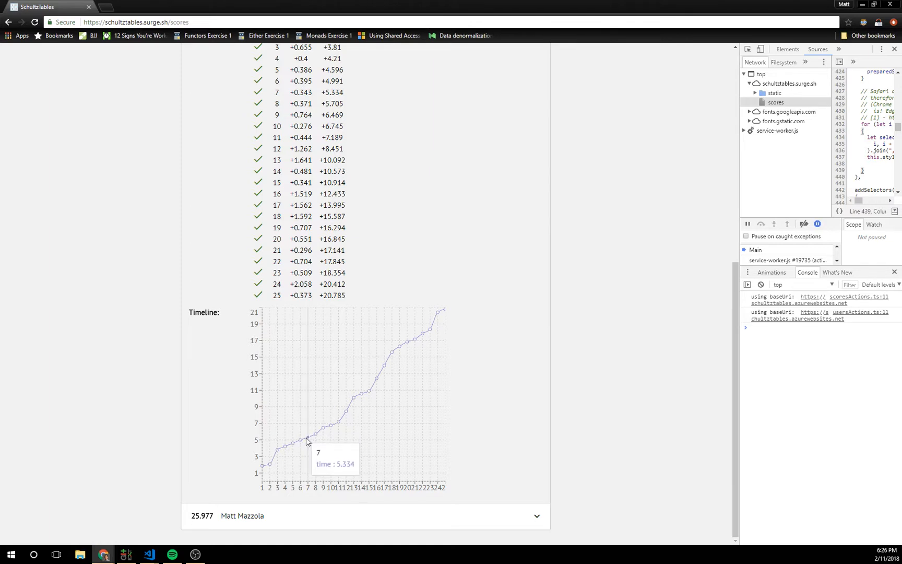
mouse_move(324, 427)
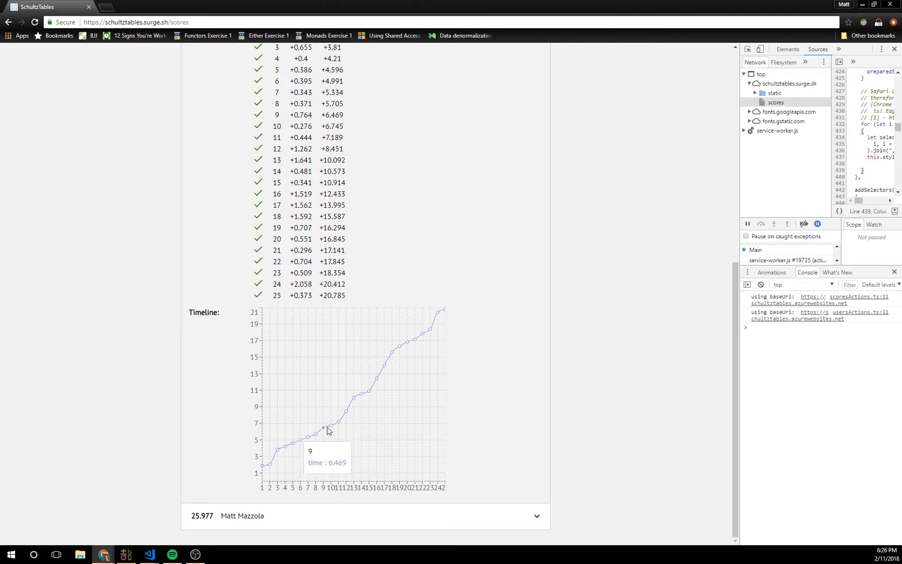
mouse_move(354, 400)
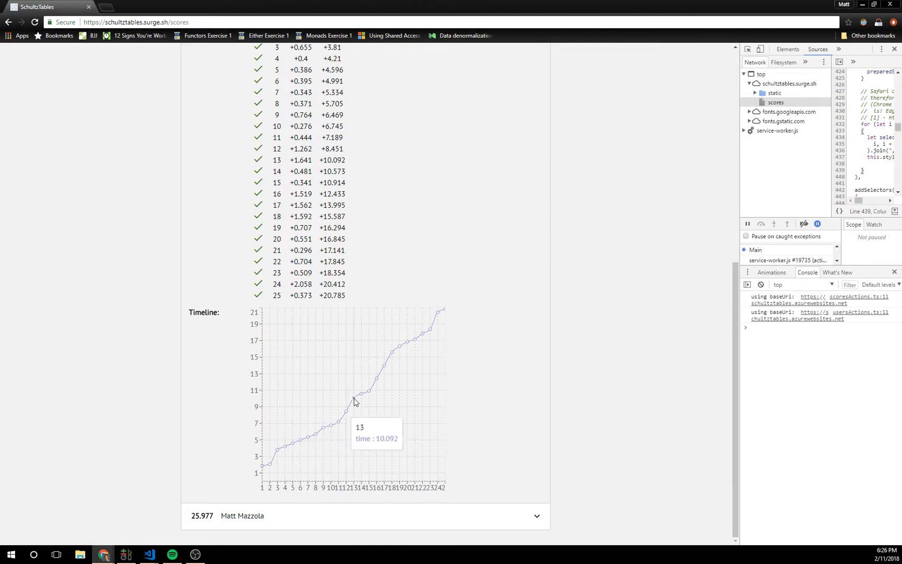
mouse_move(393, 361)
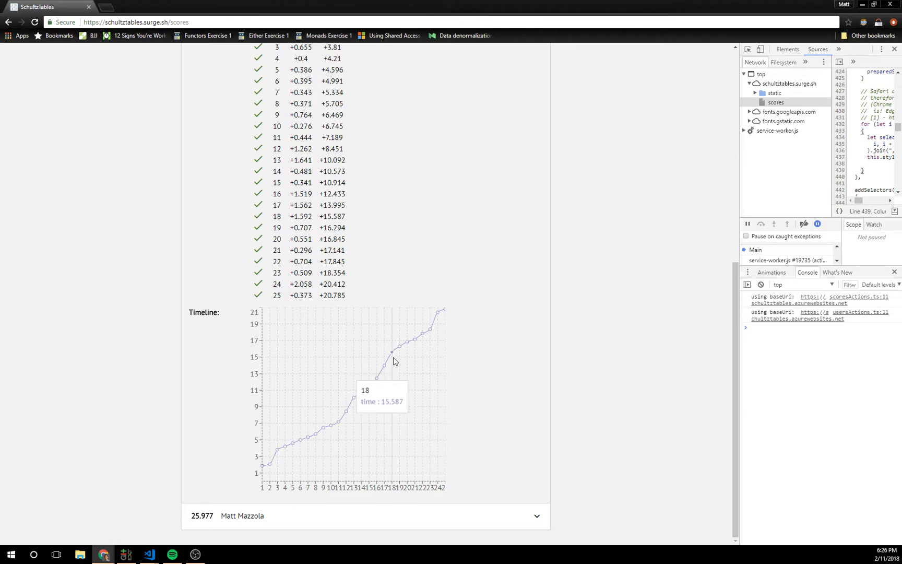
mouse_move(498, 368)
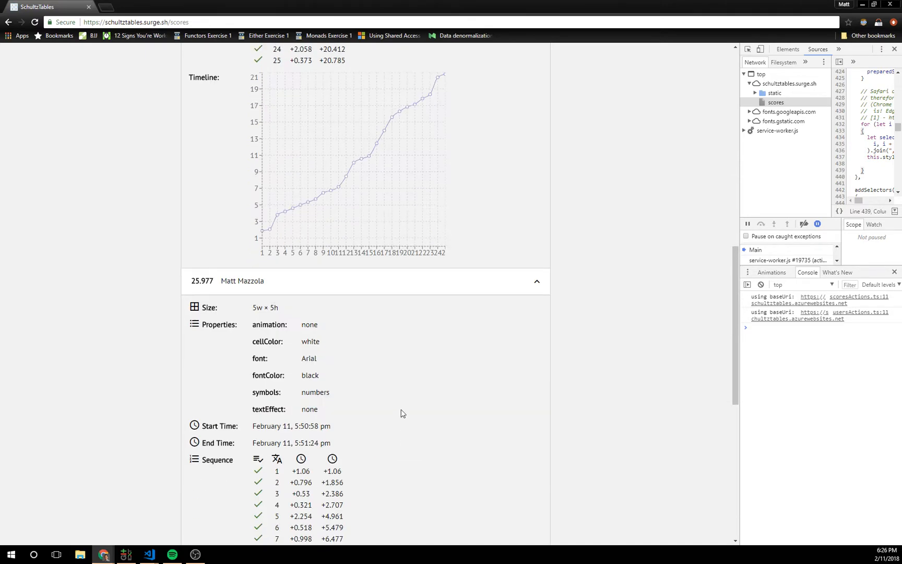
scroll("down", 3)
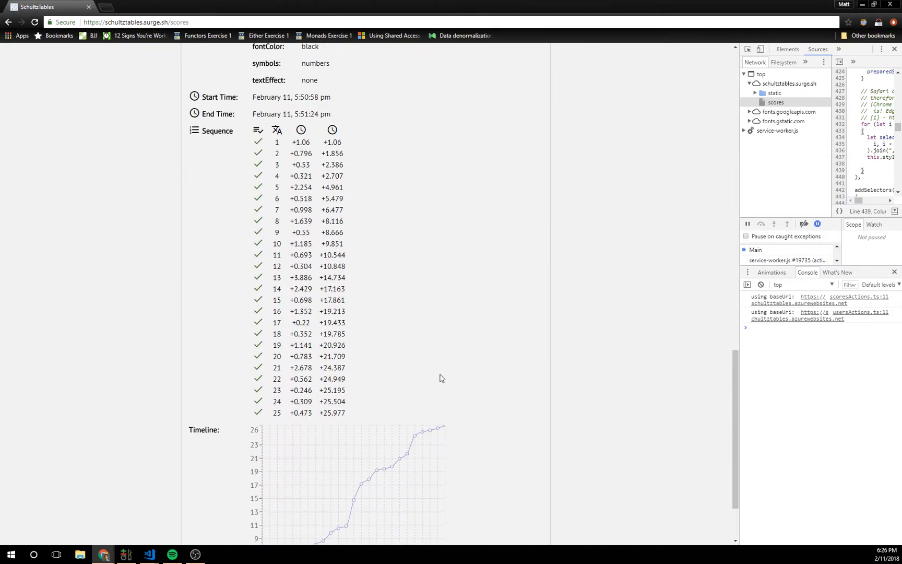
scroll("down", 3)
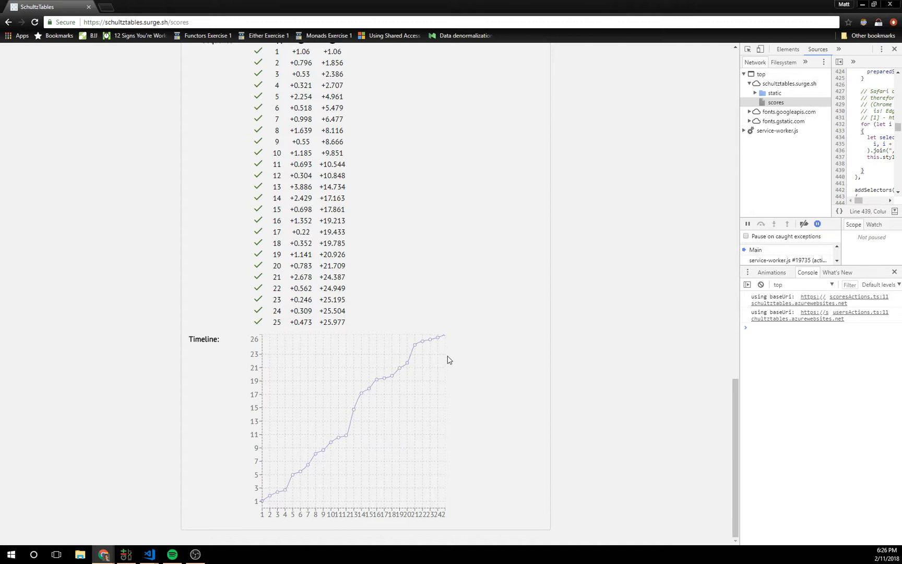
mouse_move(308, 463)
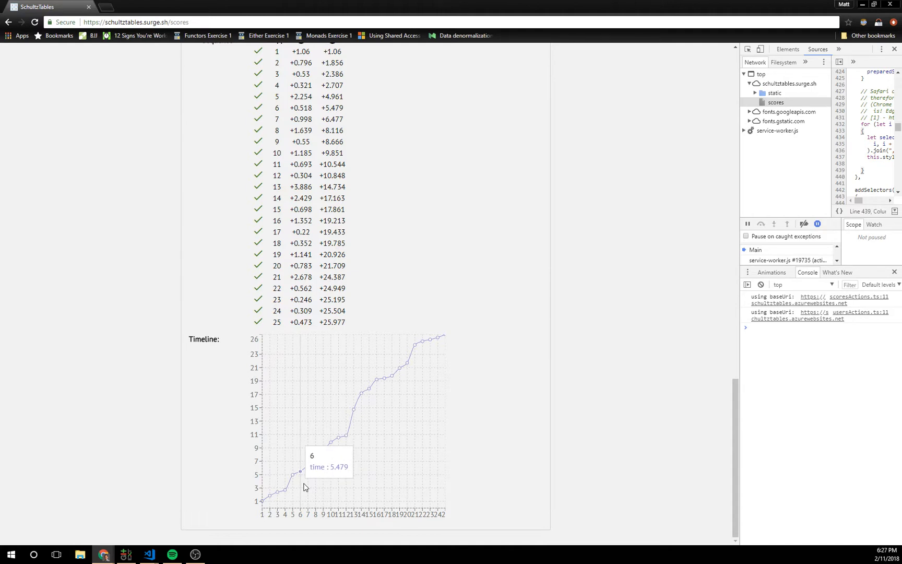
mouse_move(465, 312)
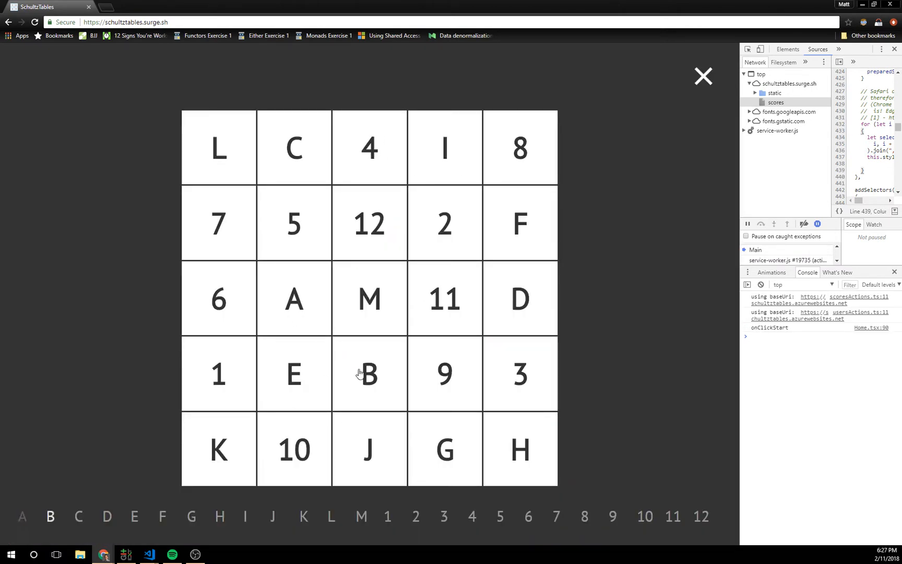
Tap letters A–M then numbers 1–12 to finish in 23.162, then close the game.
left_click(369, 373)
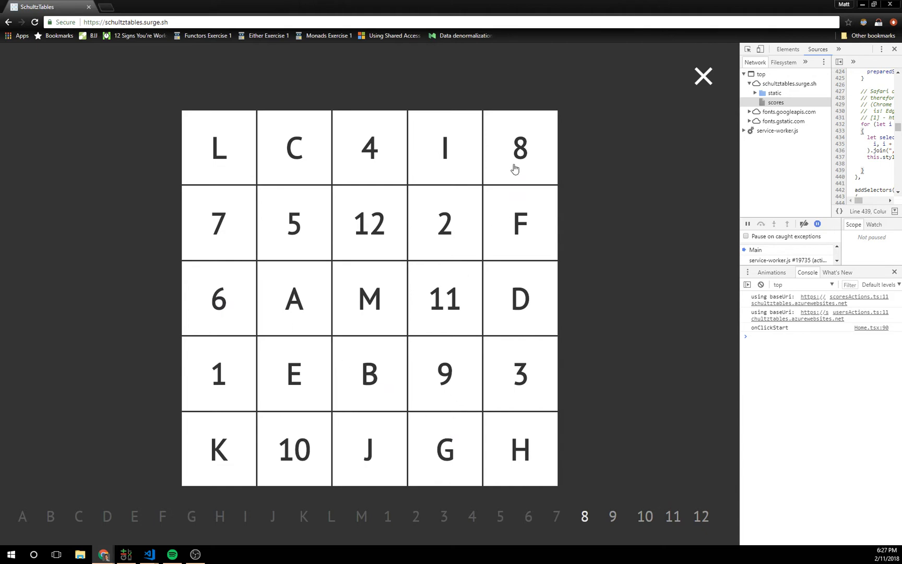
left_click(444, 298)
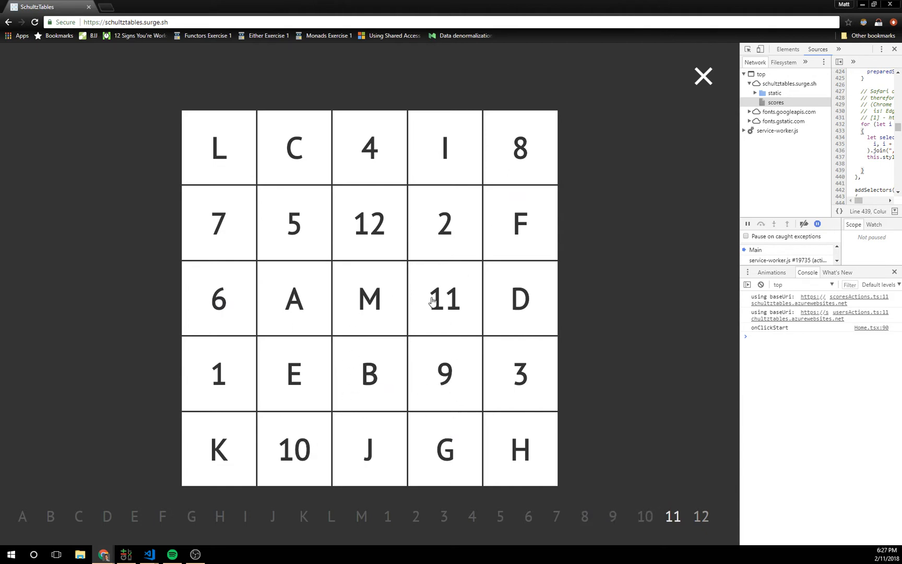
left_click(443, 299)
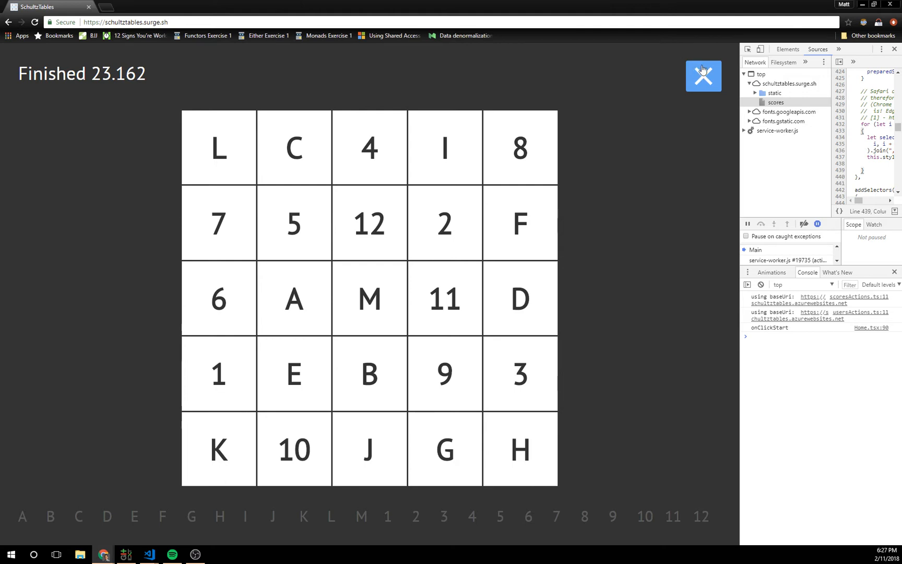
left_click(703, 75)
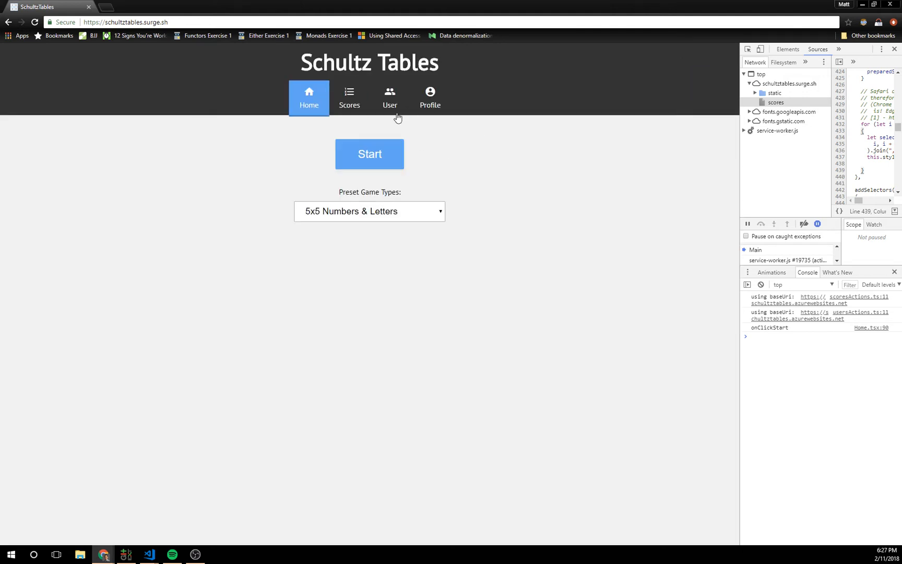
left_click(390, 97)
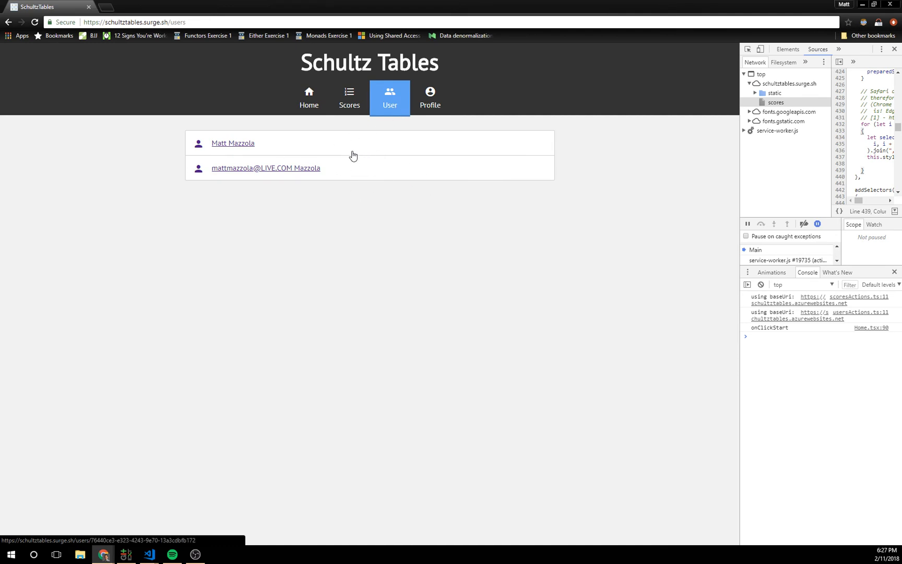
left_click(232, 142)
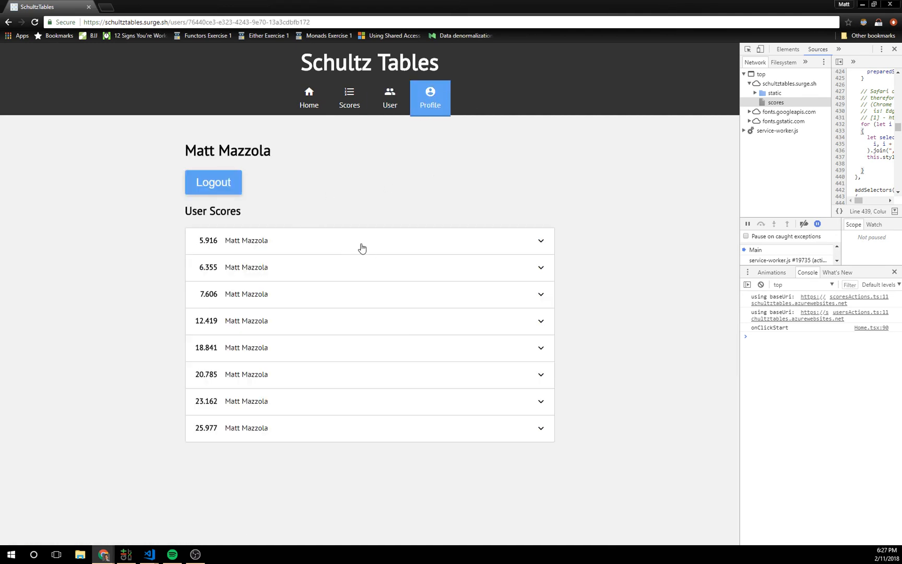
mouse_move(460, 316)
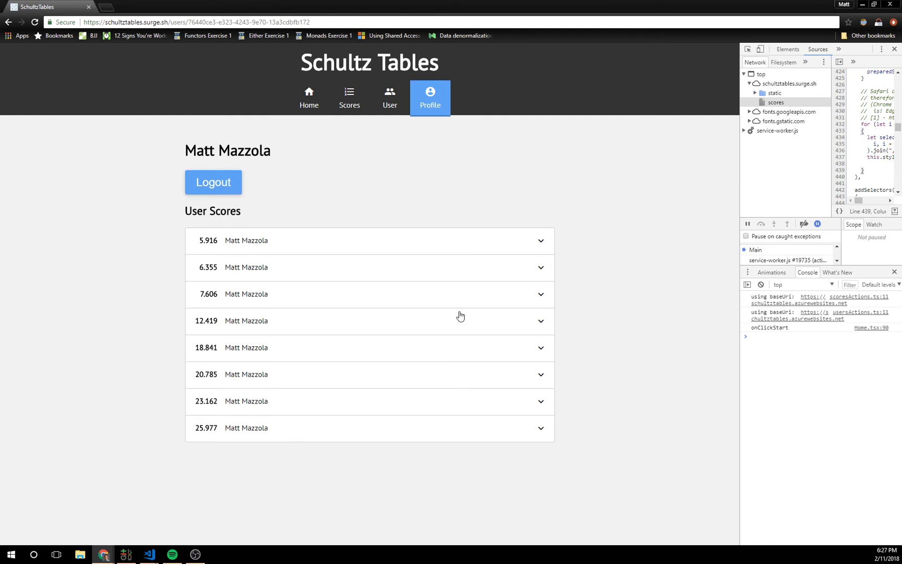
mouse_move(233, 233)
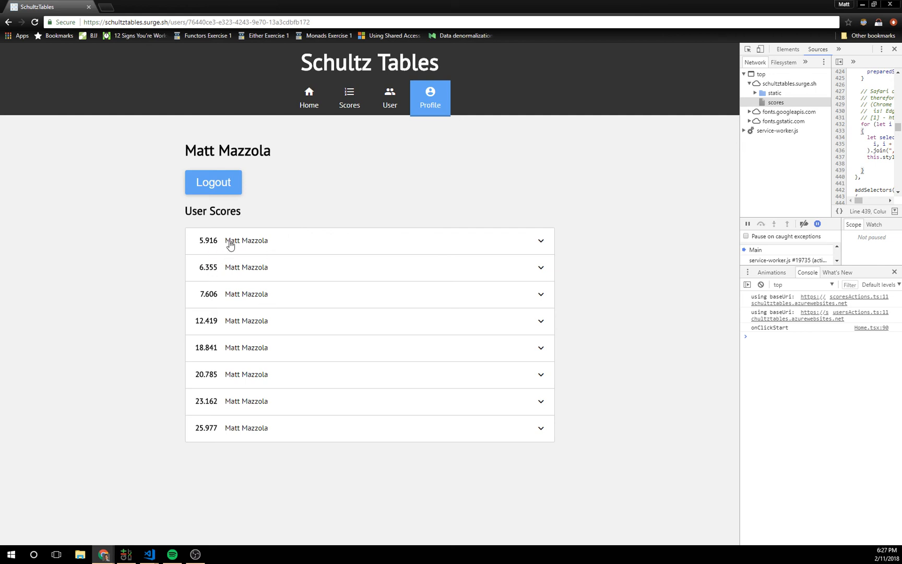
mouse_move(339, 122)
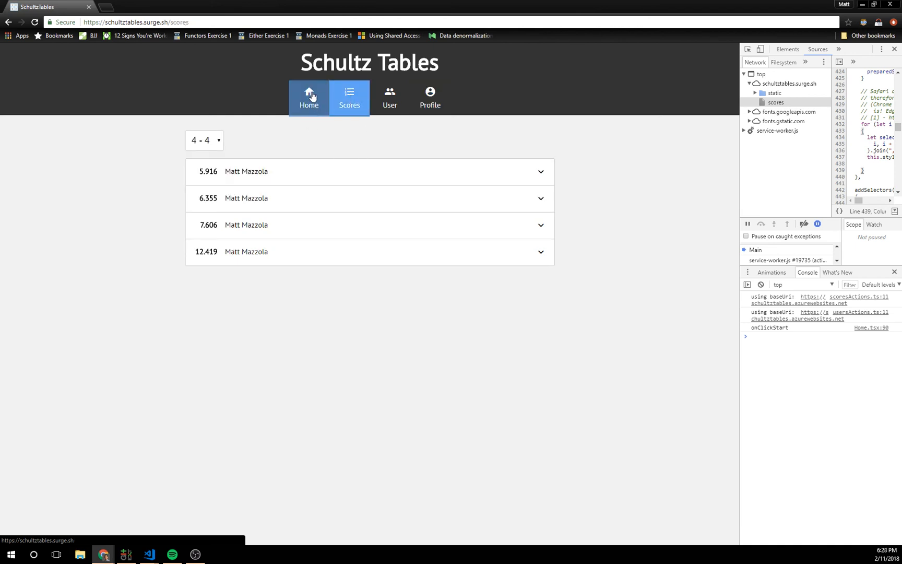
left_click(309, 97)
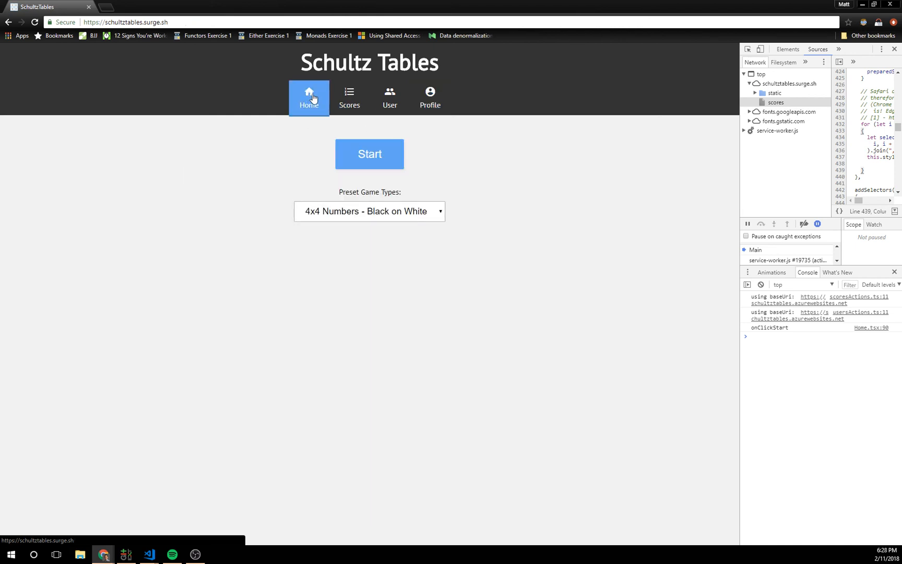